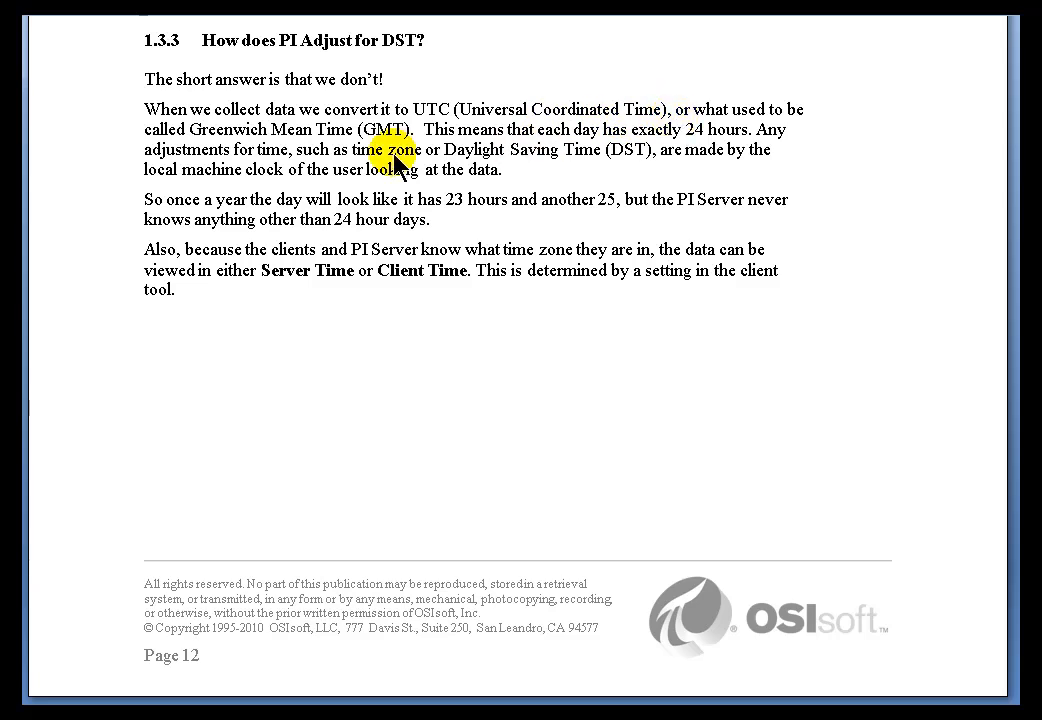
pyautogui.moveTo(400, 205)
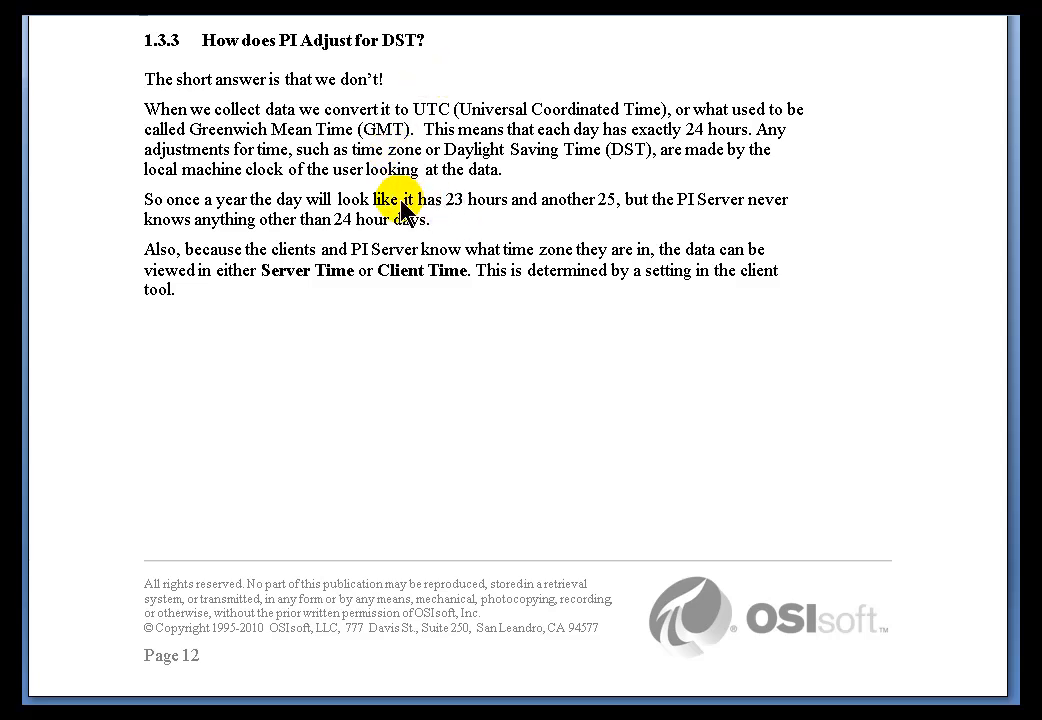
pyautogui.moveTo(455, 220)
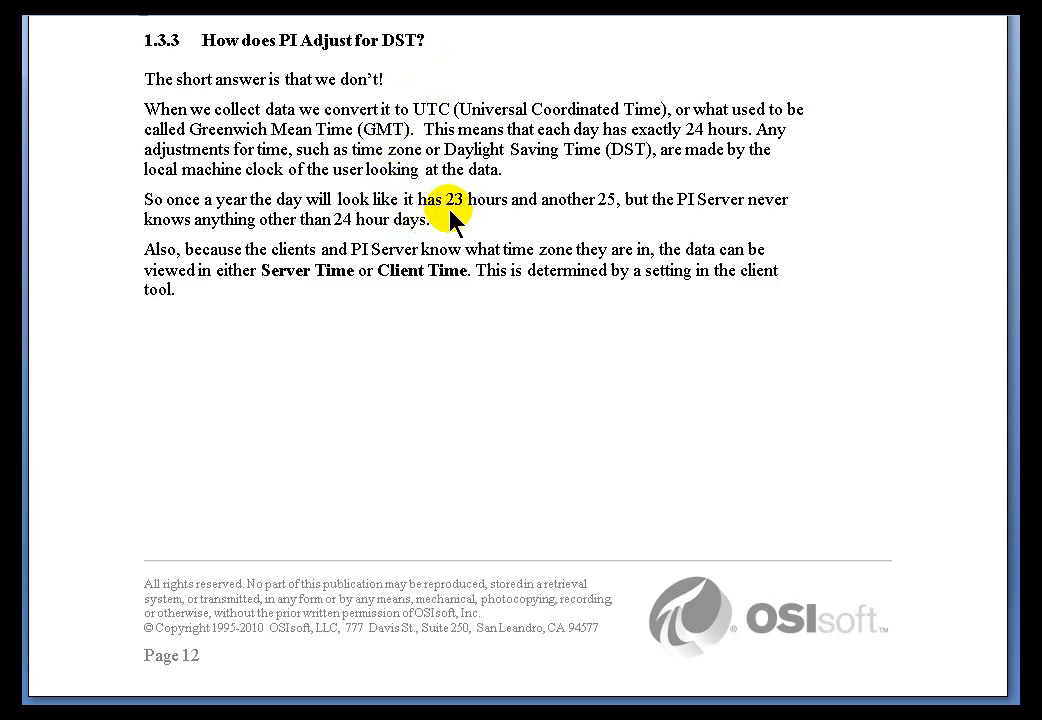
pyautogui.moveTo(695, 665)
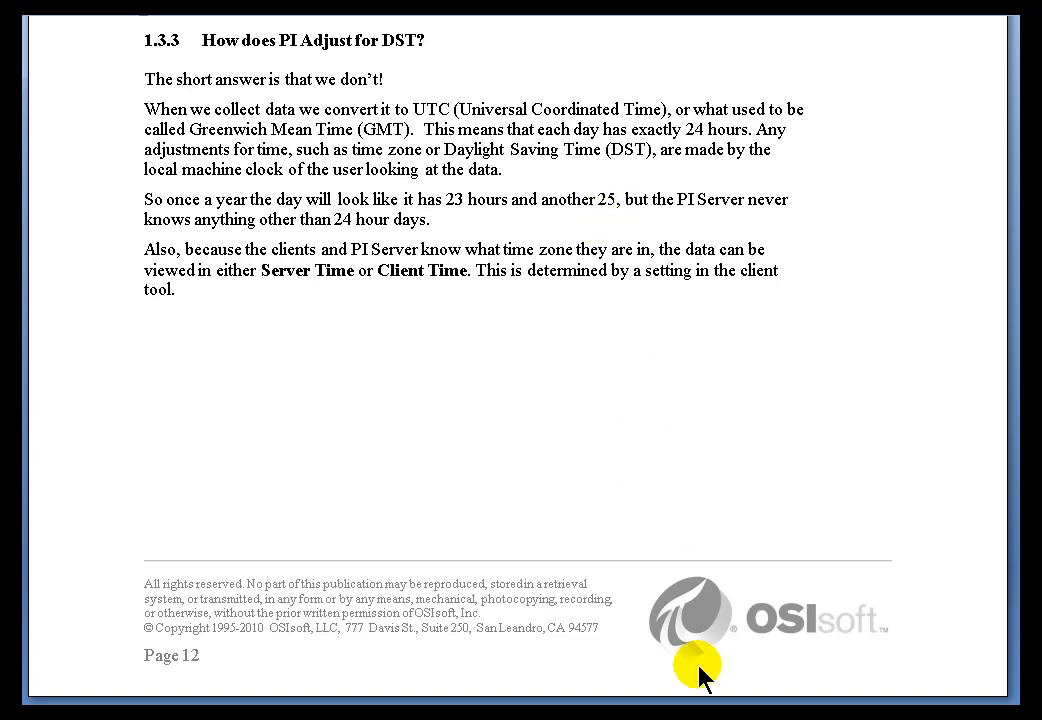
# Step: In Build mode, give the More History trend a Partial time stamp axis style
pyautogui.click(694, 663)
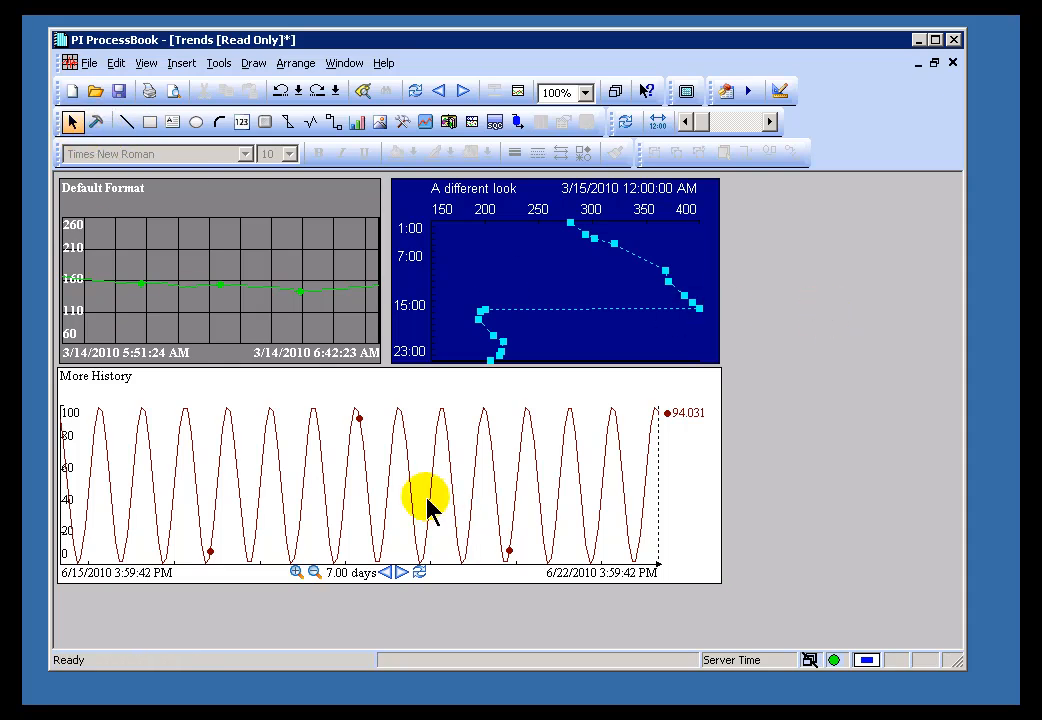
pyautogui.moveTo(270, 450)
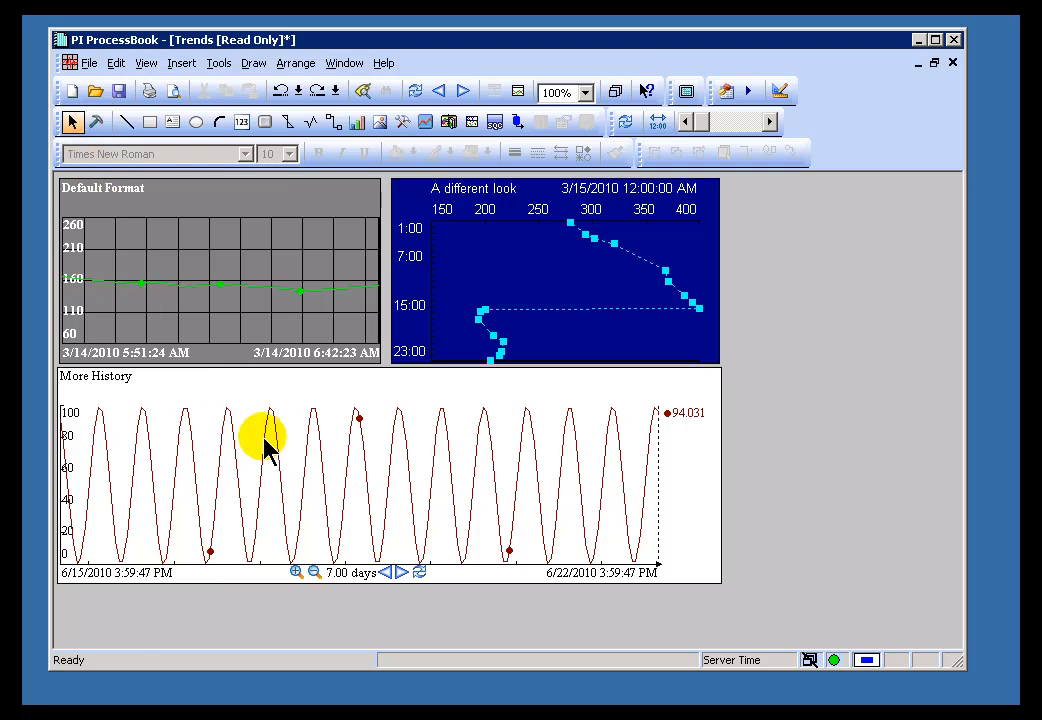
pyautogui.click(96, 121)
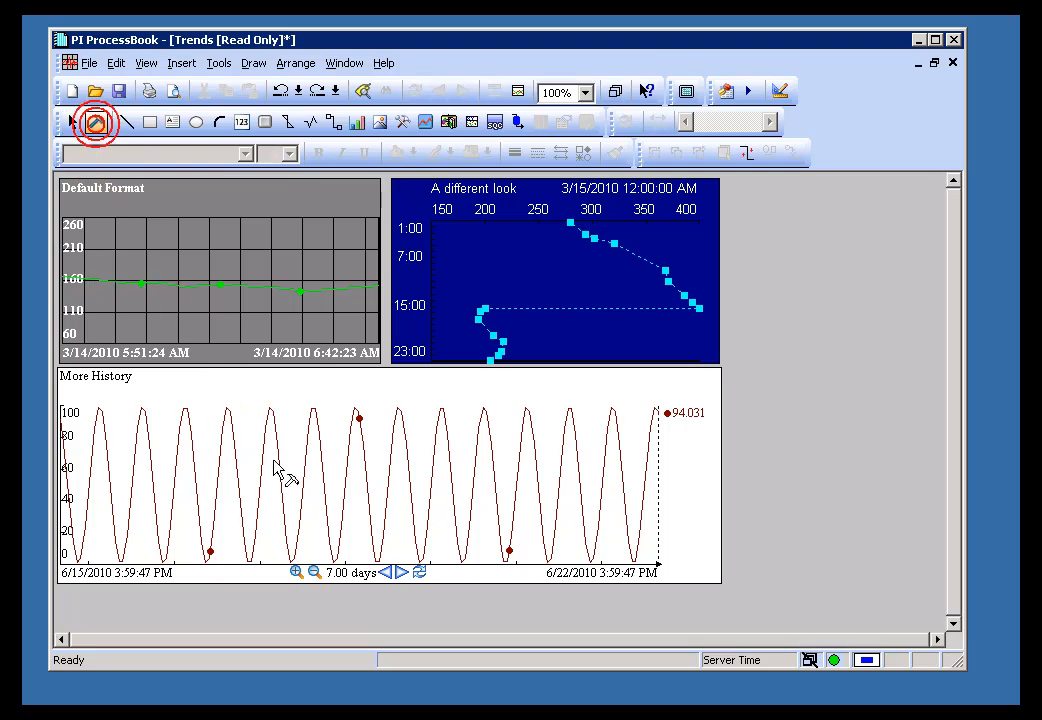
pyautogui.doubleClick(300, 475)
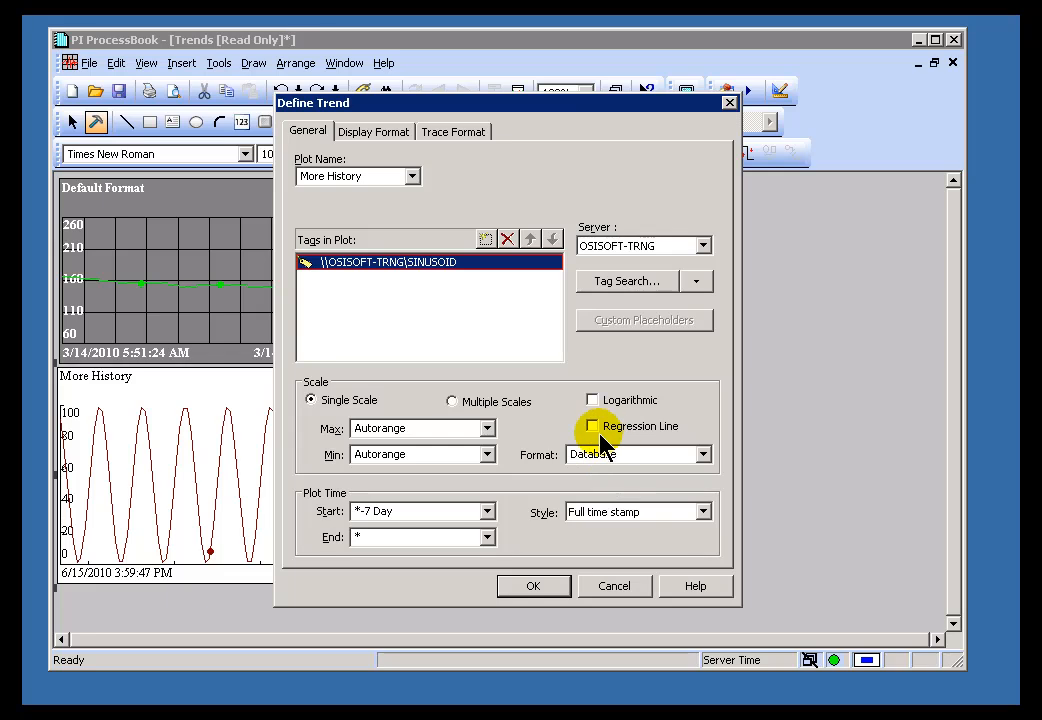
pyautogui.click(705, 511)
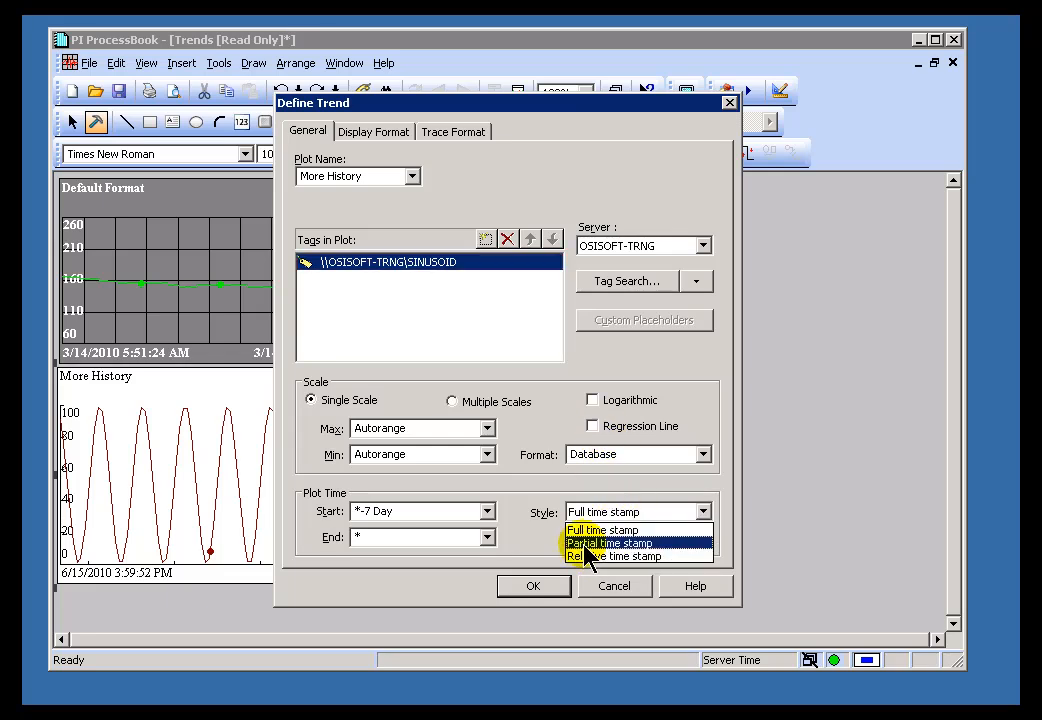
pyautogui.click(533, 585)
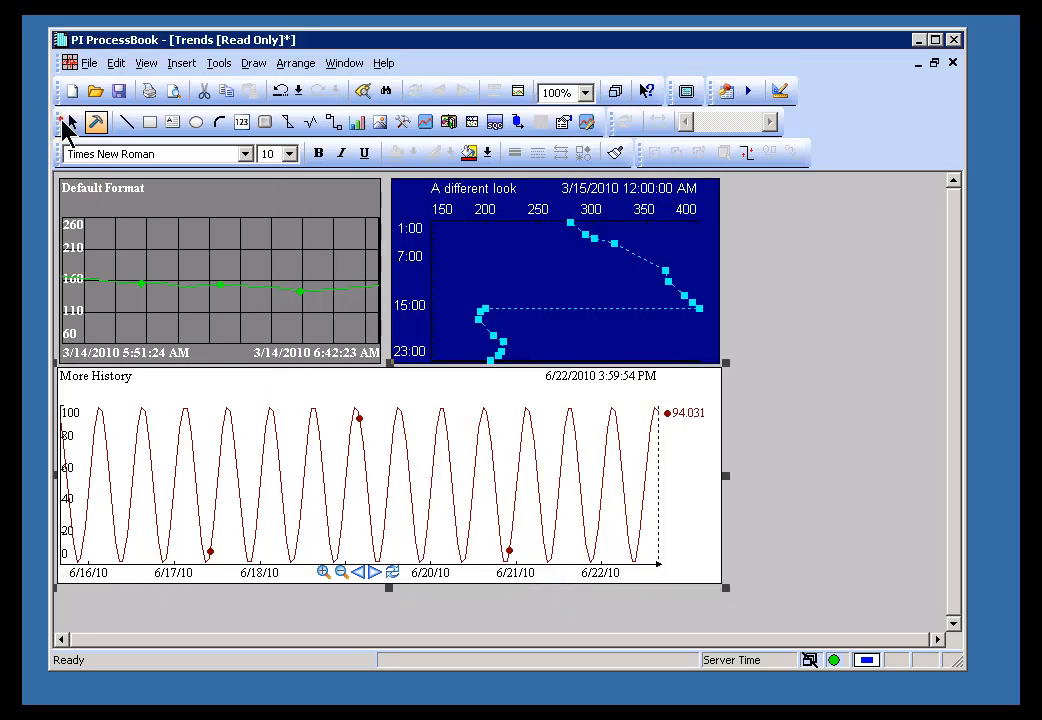
pyautogui.moveTo(453, 433)
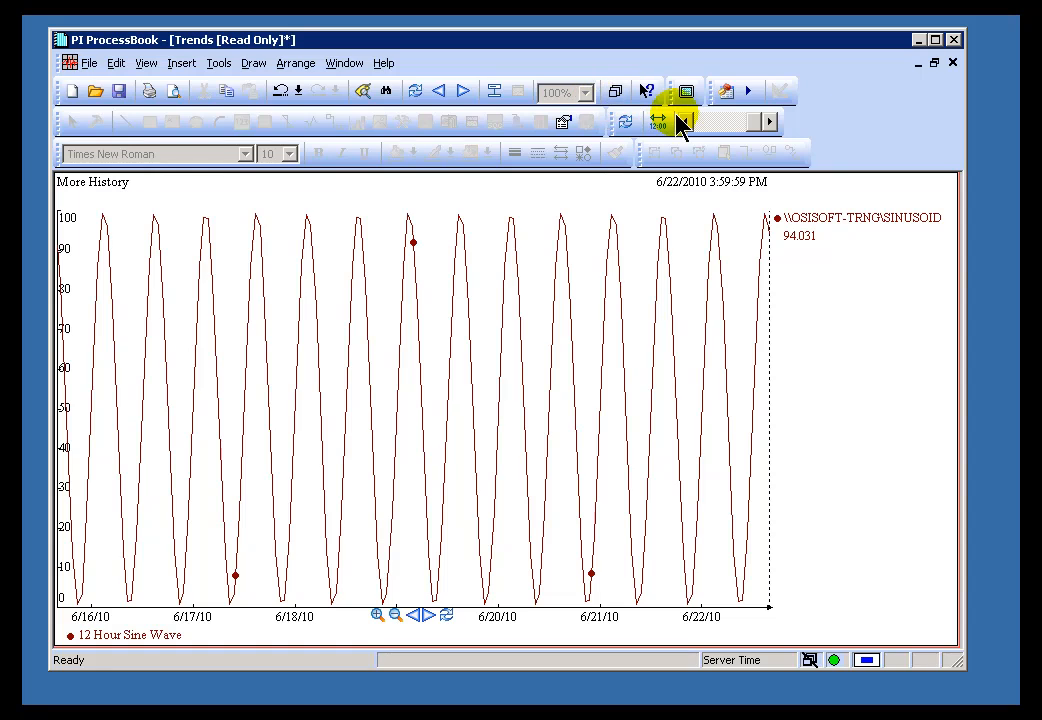
# Step: Change the trend's time range to 14-mar through 15-mar
pyautogui.click(658, 121)
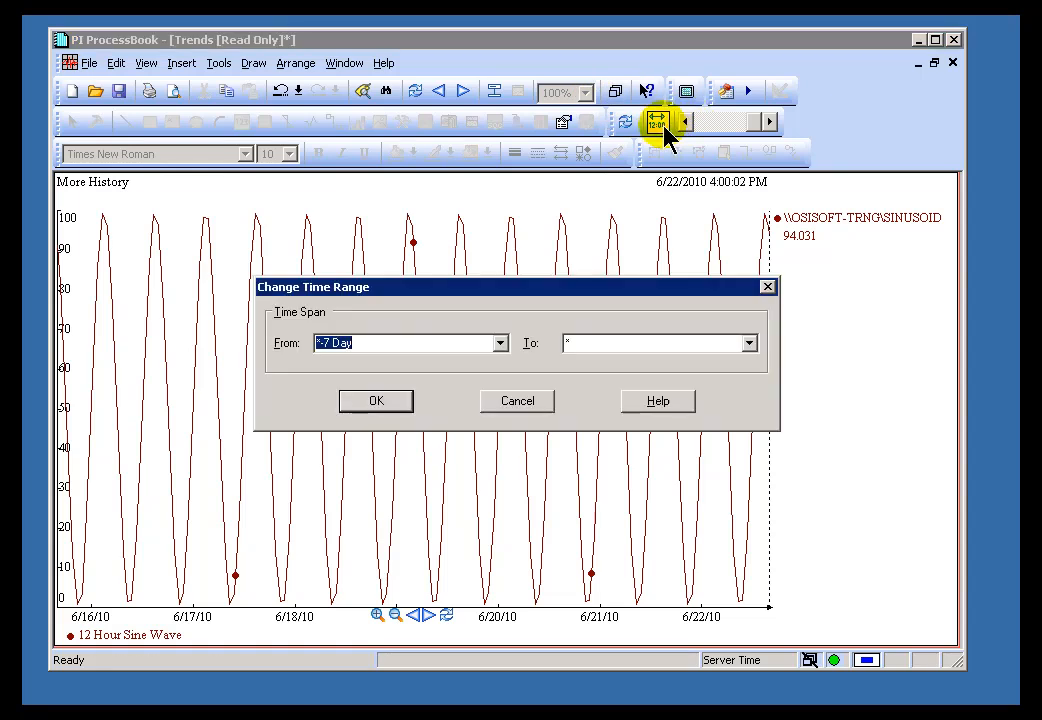
pyautogui.write('14-mar')
pyautogui.click(660, 343)
pyautogui.write('15-mar')
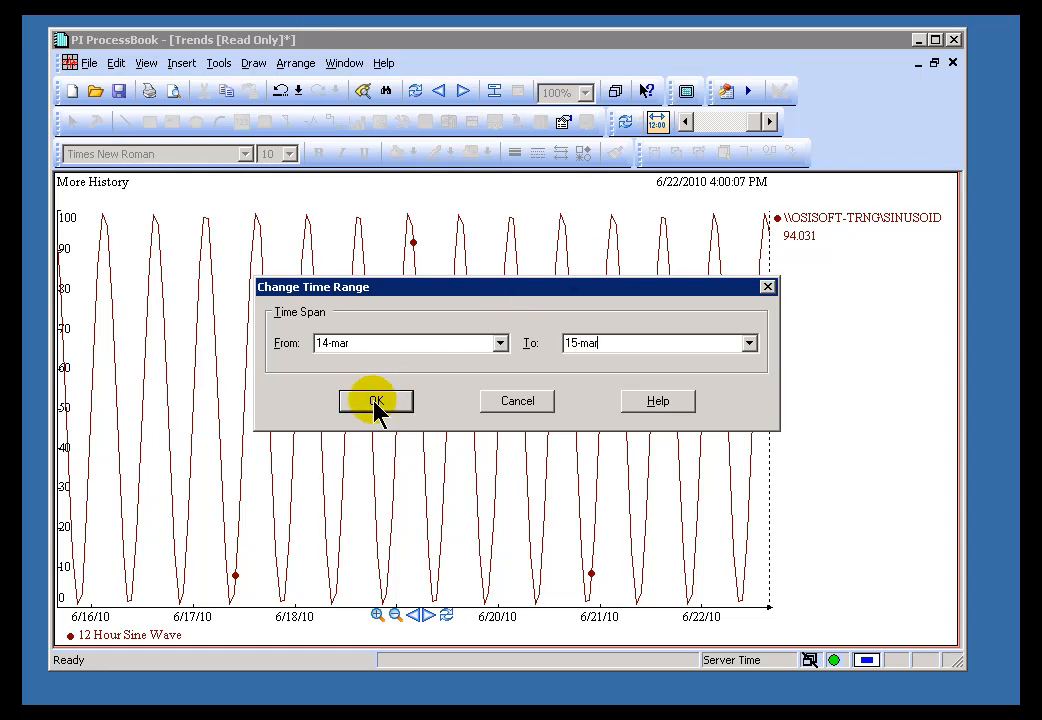
pyautogui.click(375, 401)
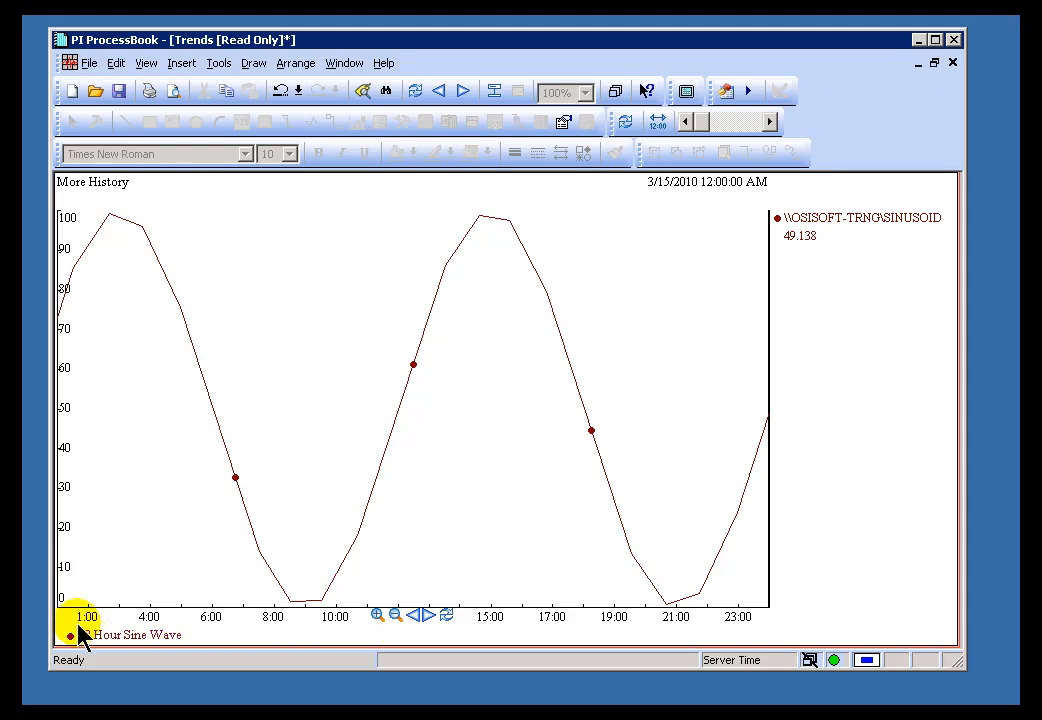
pyautogui.moveTo(150, 617)
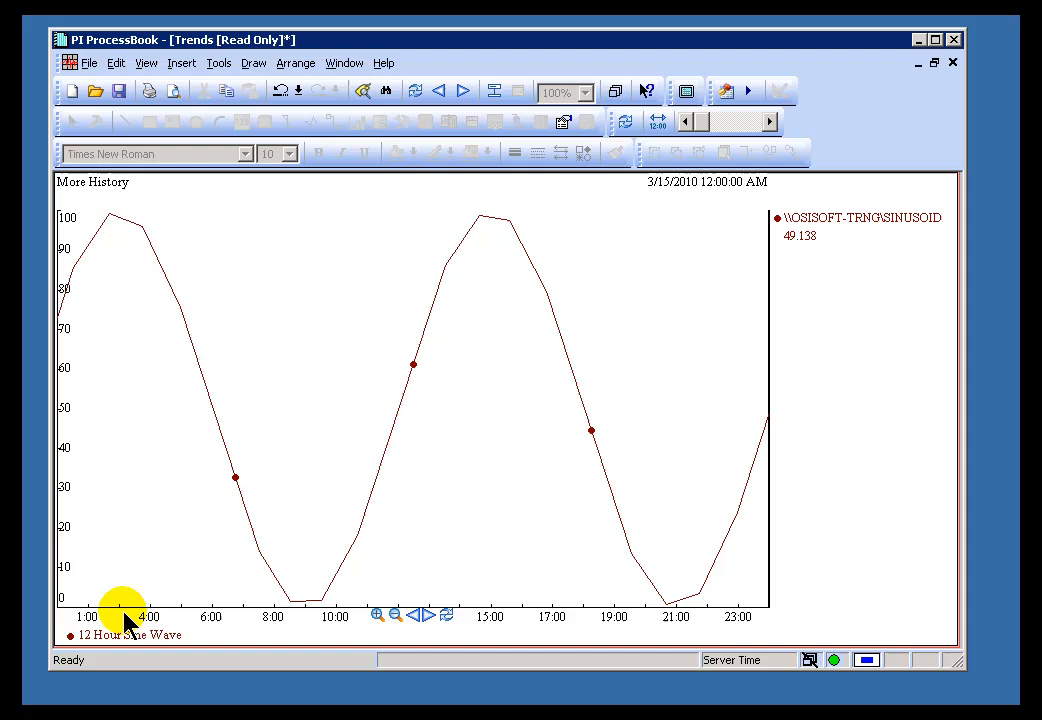
pyautogui.moveTo(88, 615)
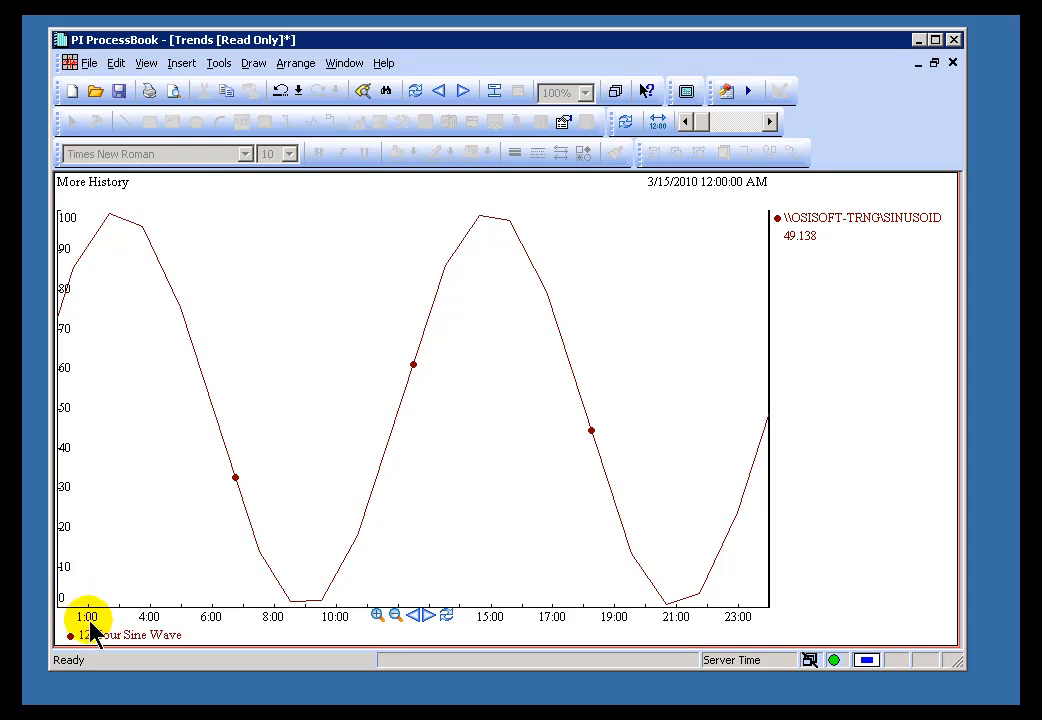
pyautogui.moveTo(149, 616)
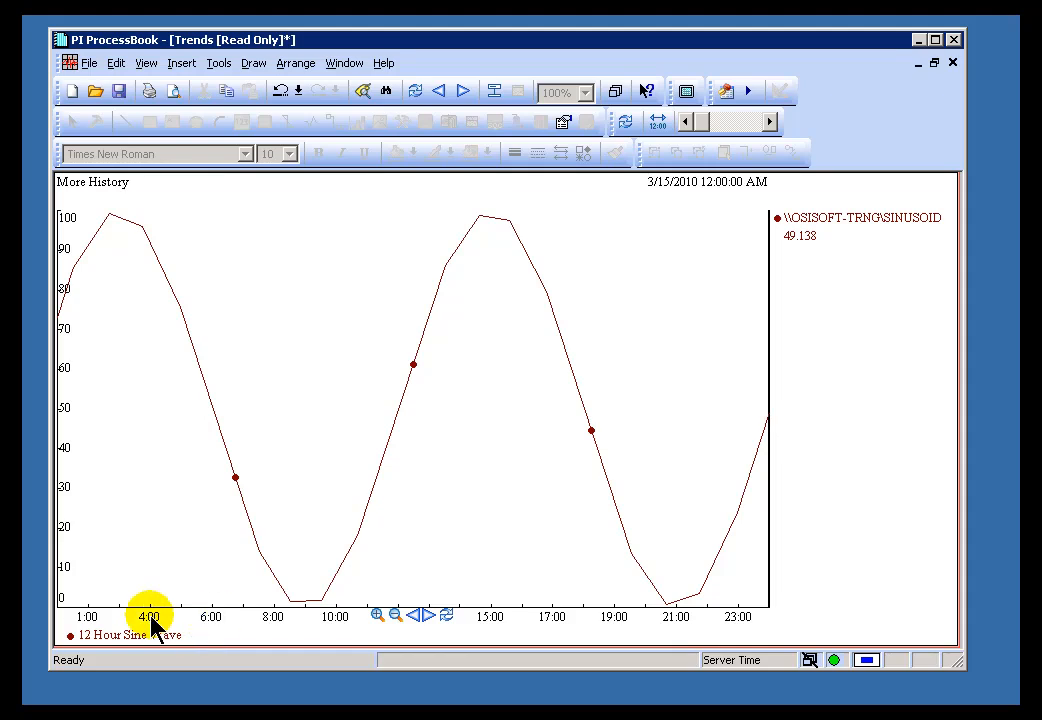
pyautogui.moveTo(150, 620)
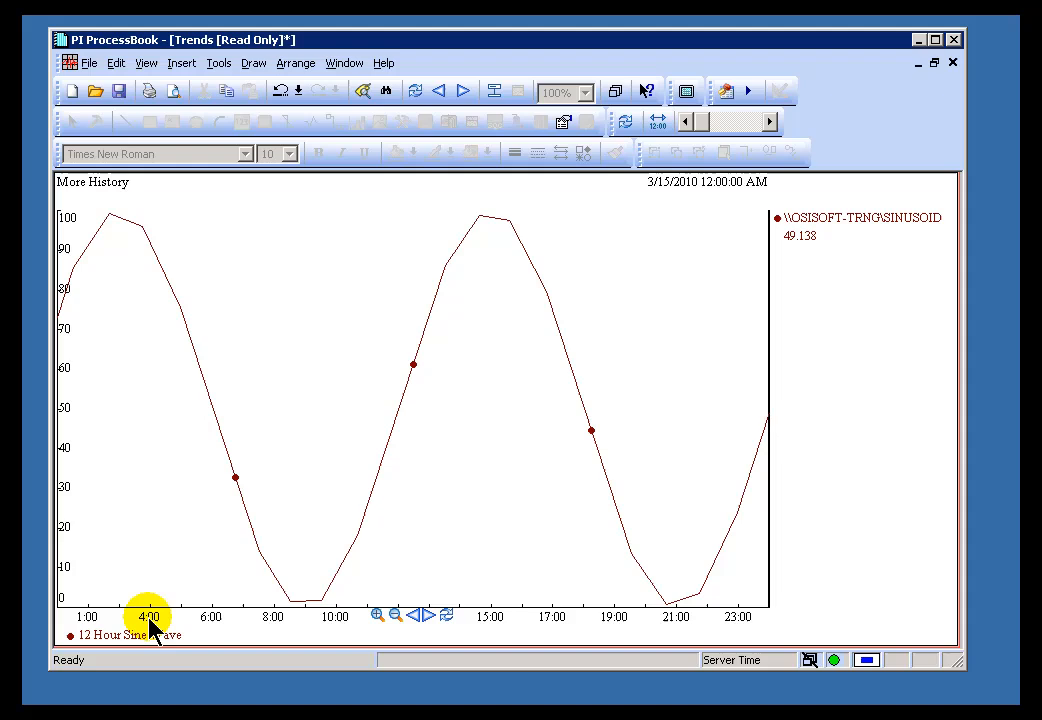
pyautogui.moveTo(211, 623)
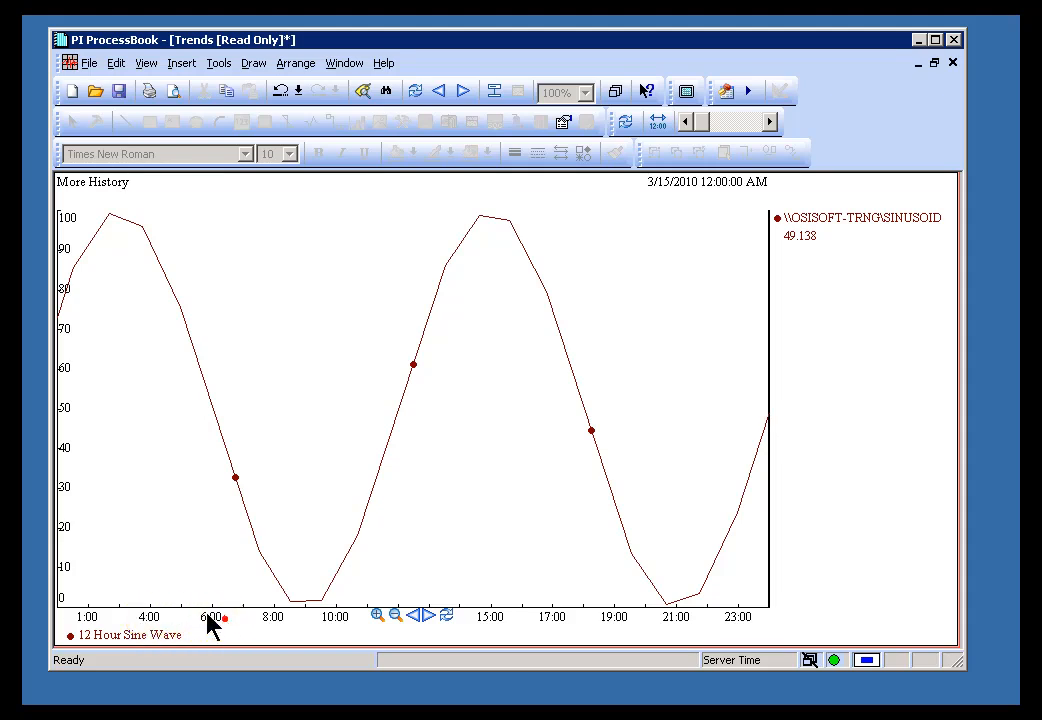
# Step: Drag a zoom box over the early-morning hours of March 14 on the trend
pyautogui.moveTo(213, 620); pyautogui.dragTo(65, 235)
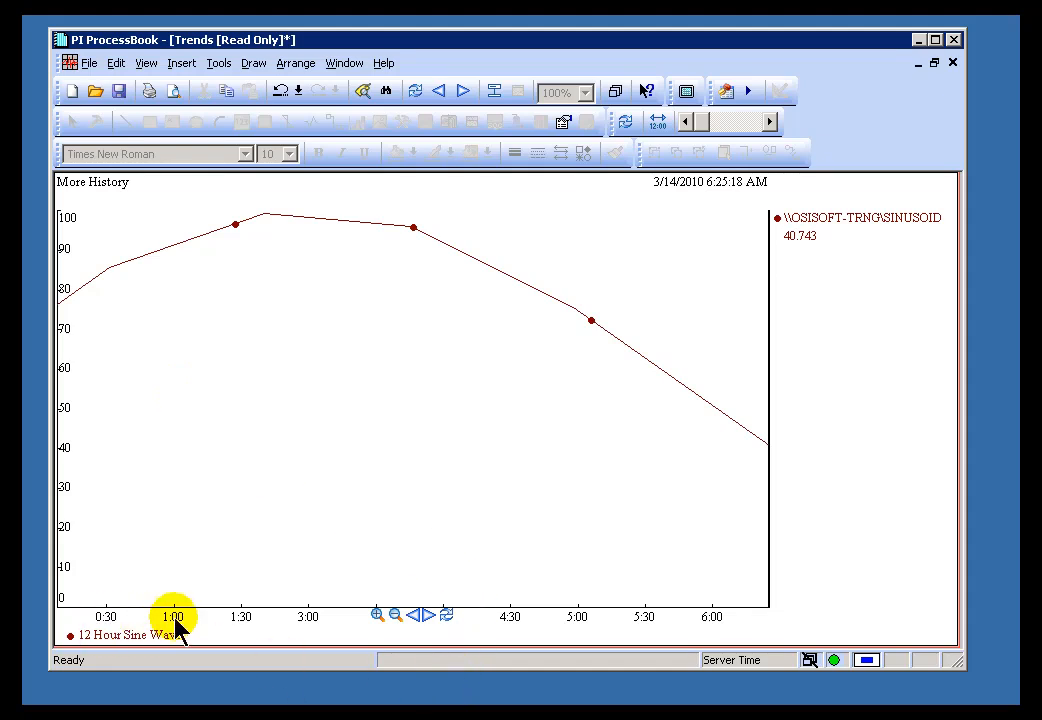
pyautogui.moveTo(310, 614)
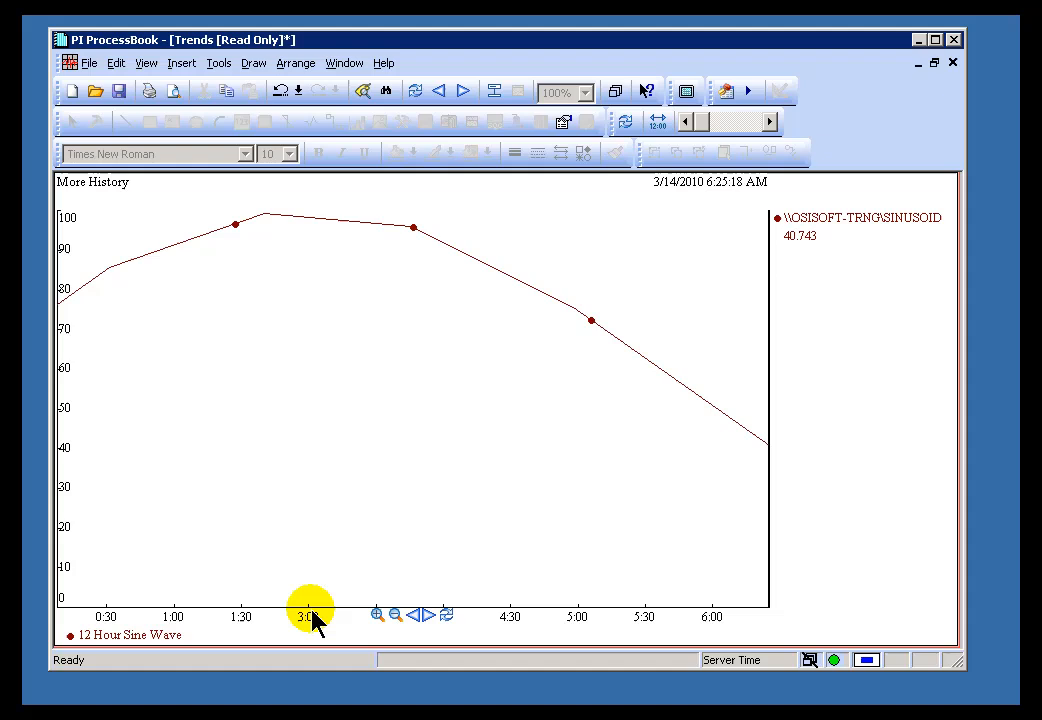
pyautogui.moveTo(313, 620)
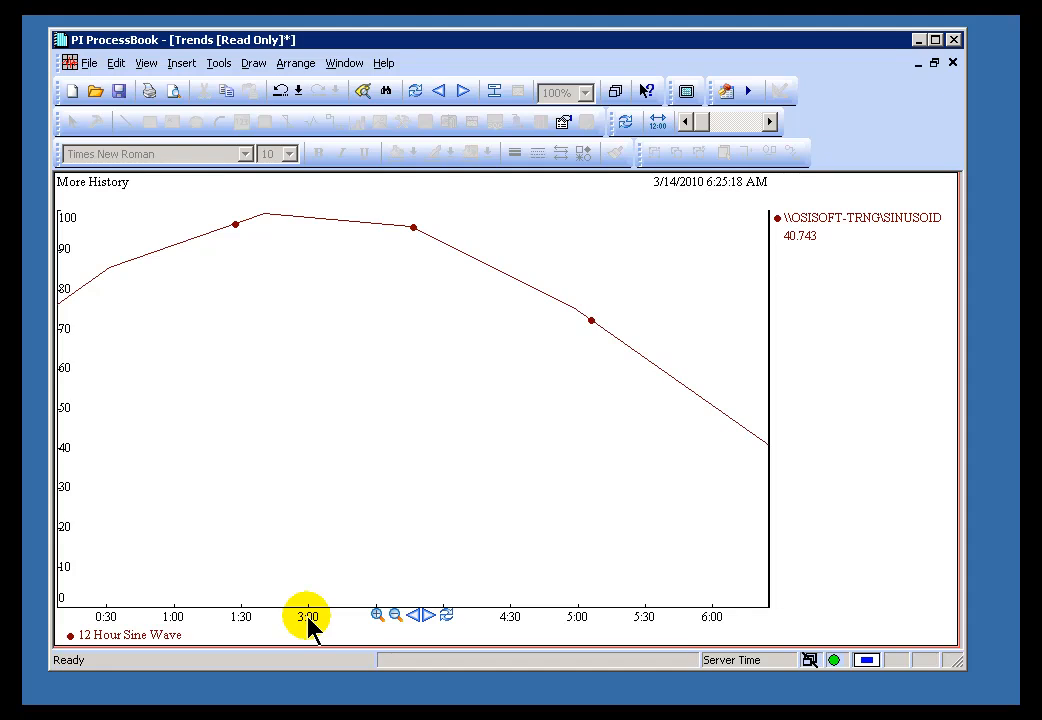
# Step: In Tools > Preferences, toggle default time zone to Client machine, then back to PI Server
pyautogui.click(218, 62)
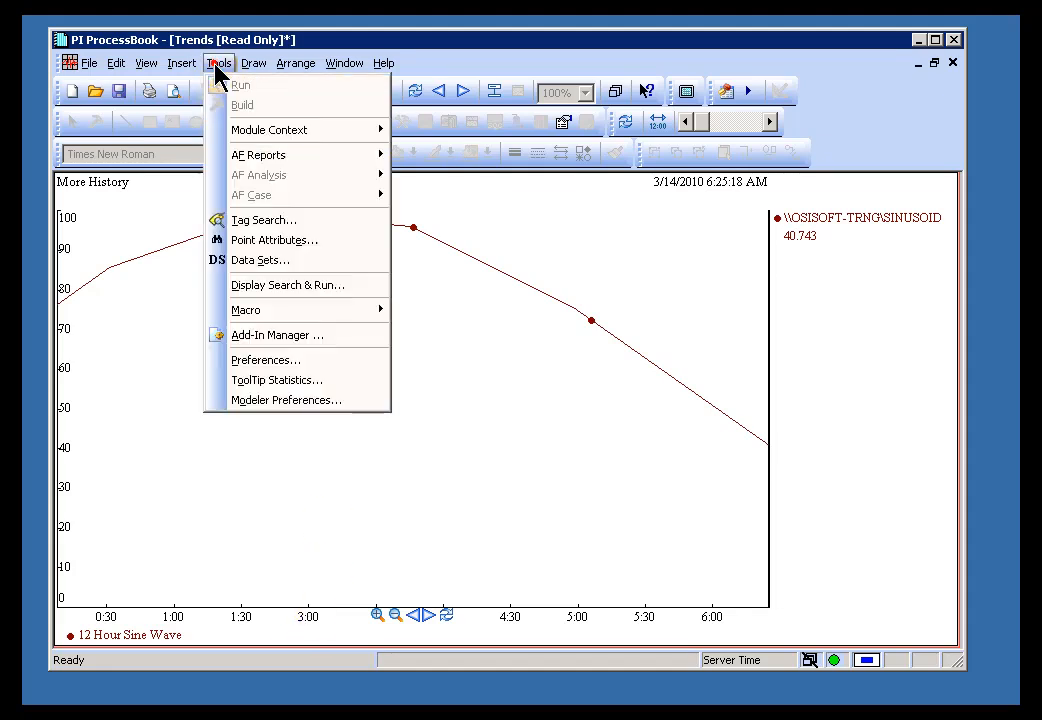
pyautogui.moveTo(265, 360)
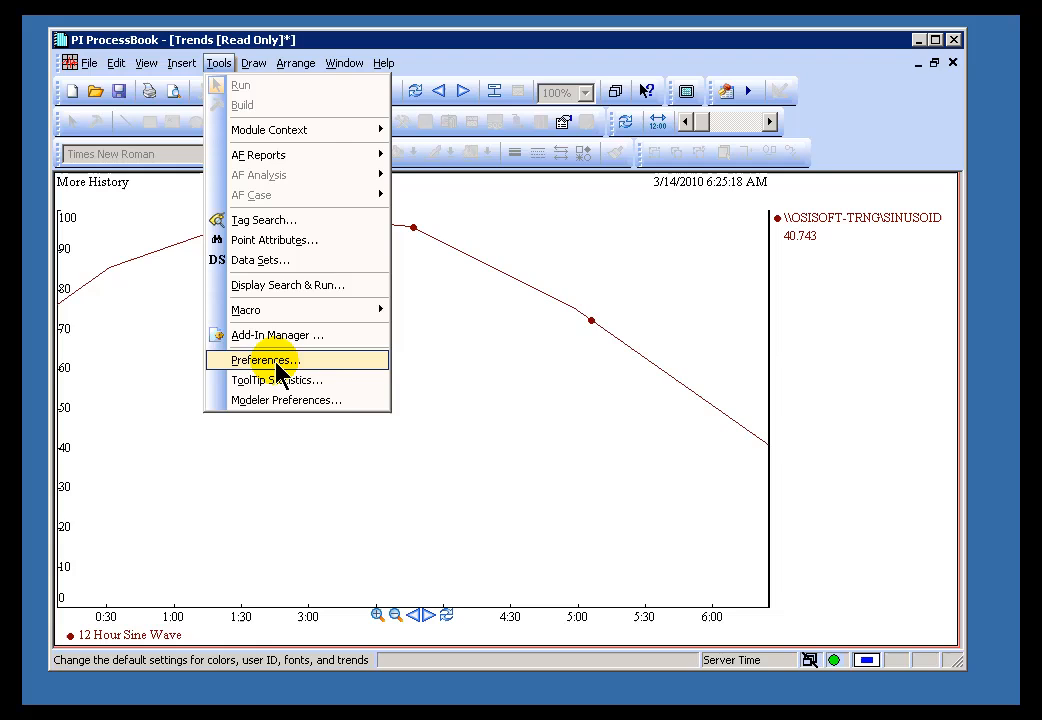
pyautogui.moveTo(283, 372)
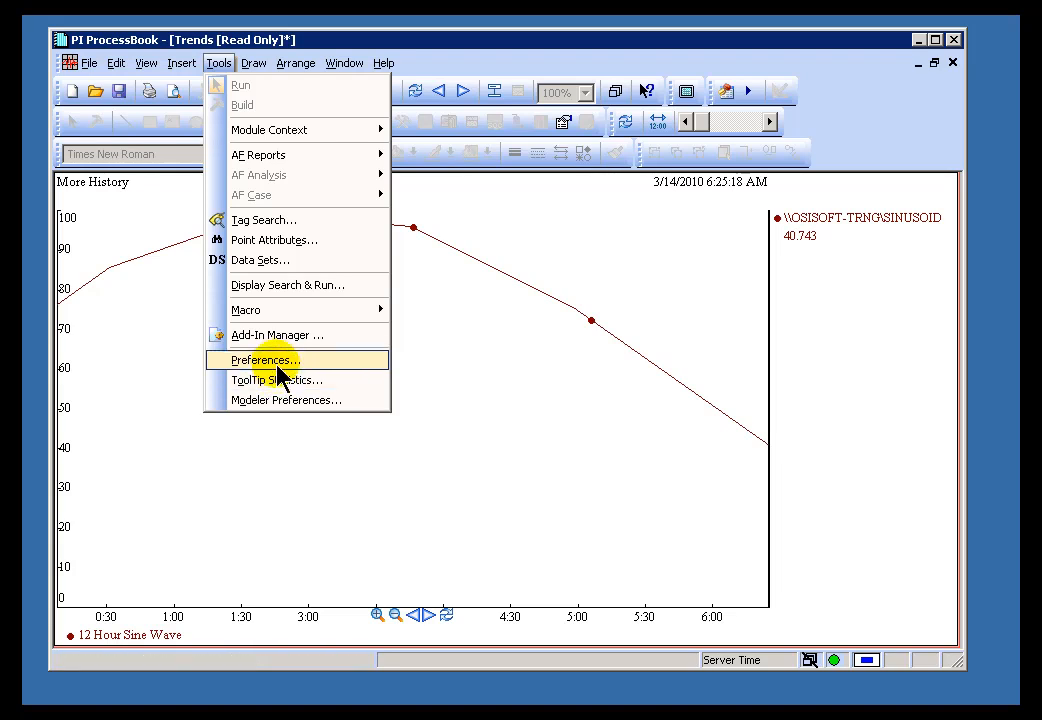
pyautogui.click(263, 359)
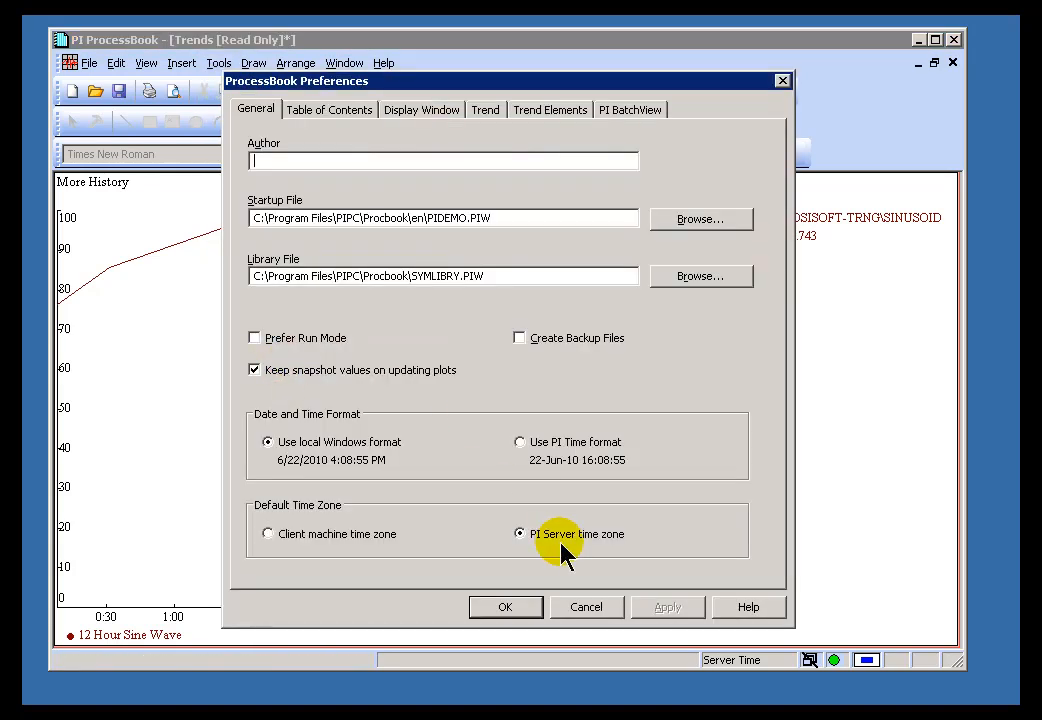
pyautogui.click(268, 533)
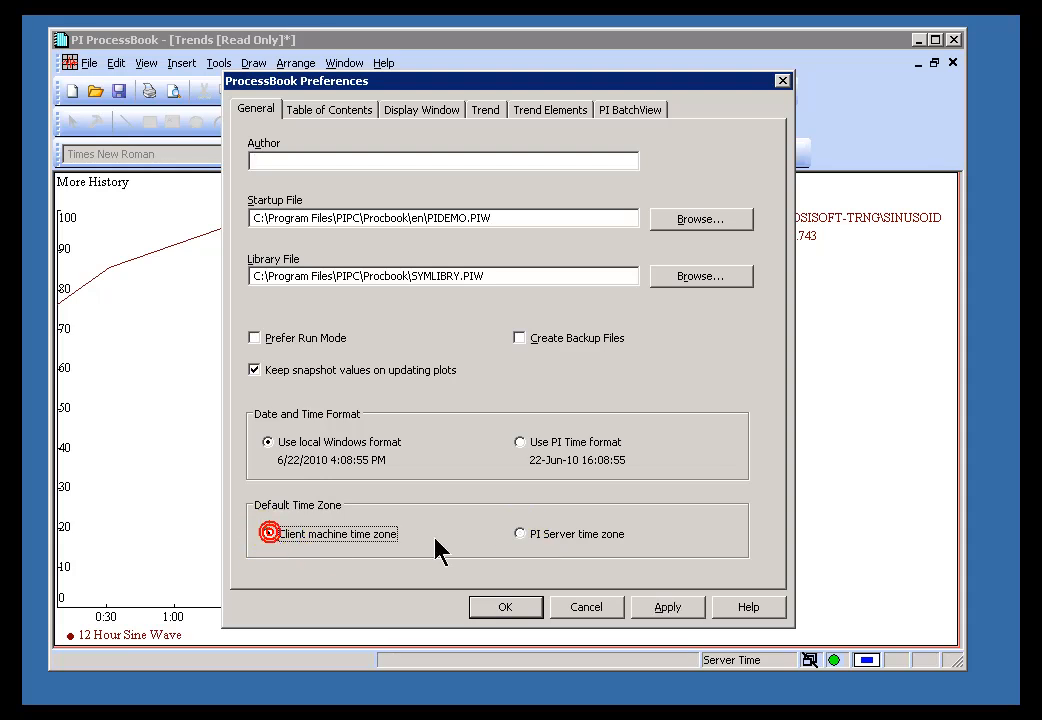
pyautogui.click(520, 533)
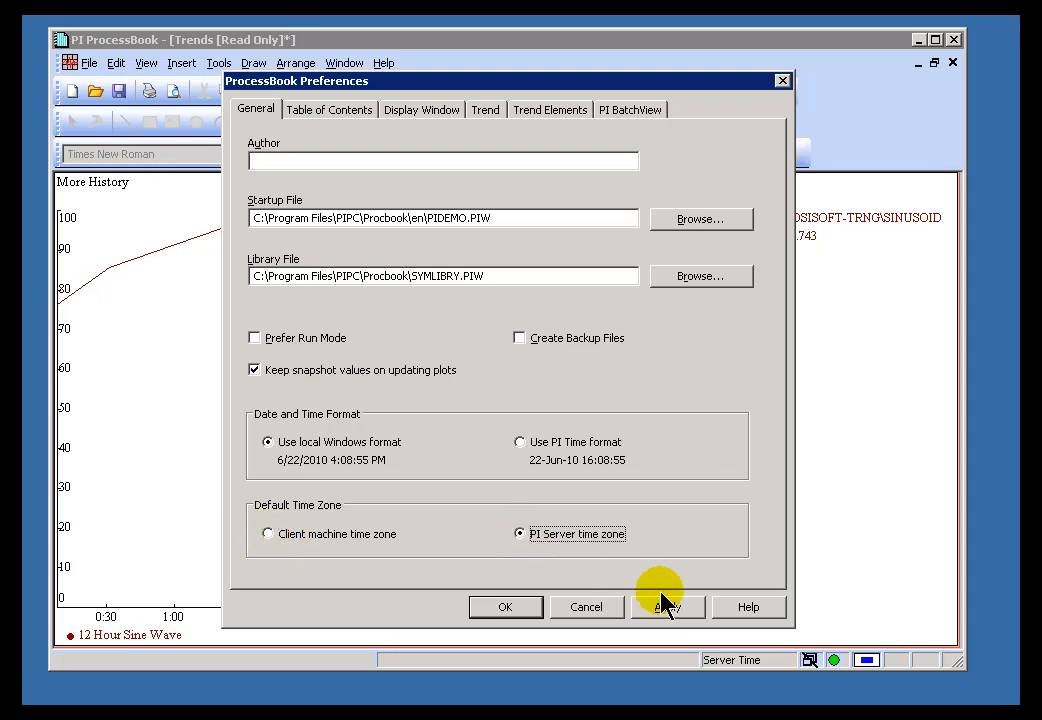